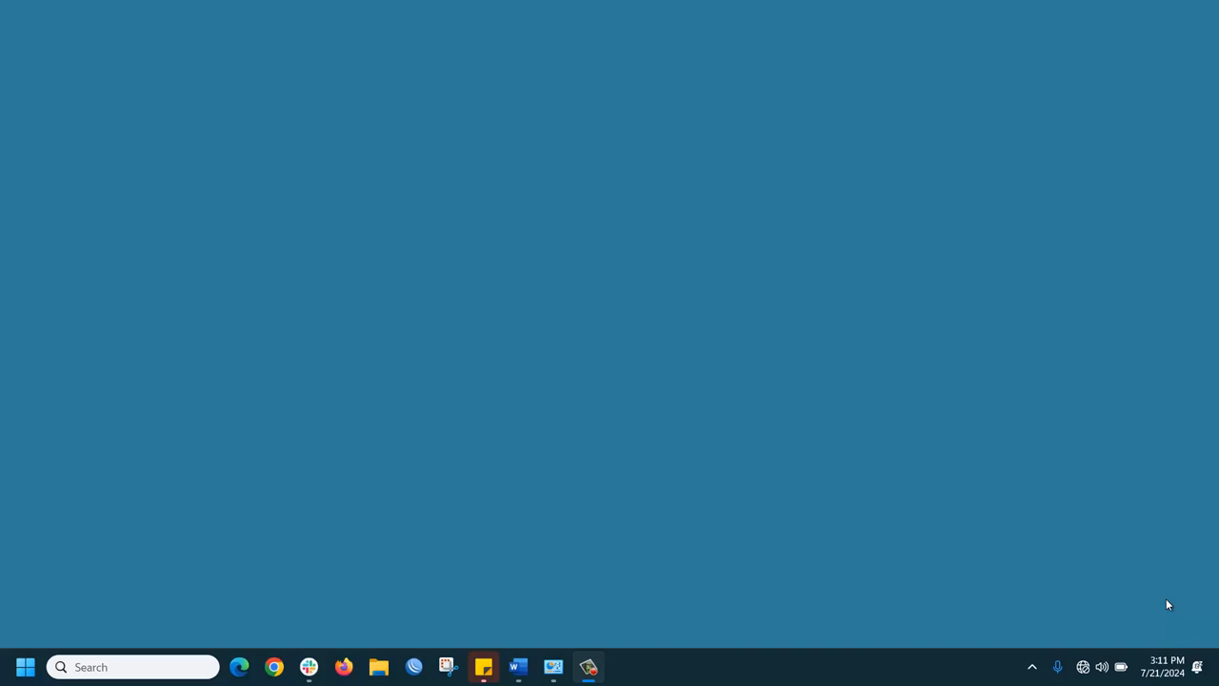
mouse_move(379, 667)
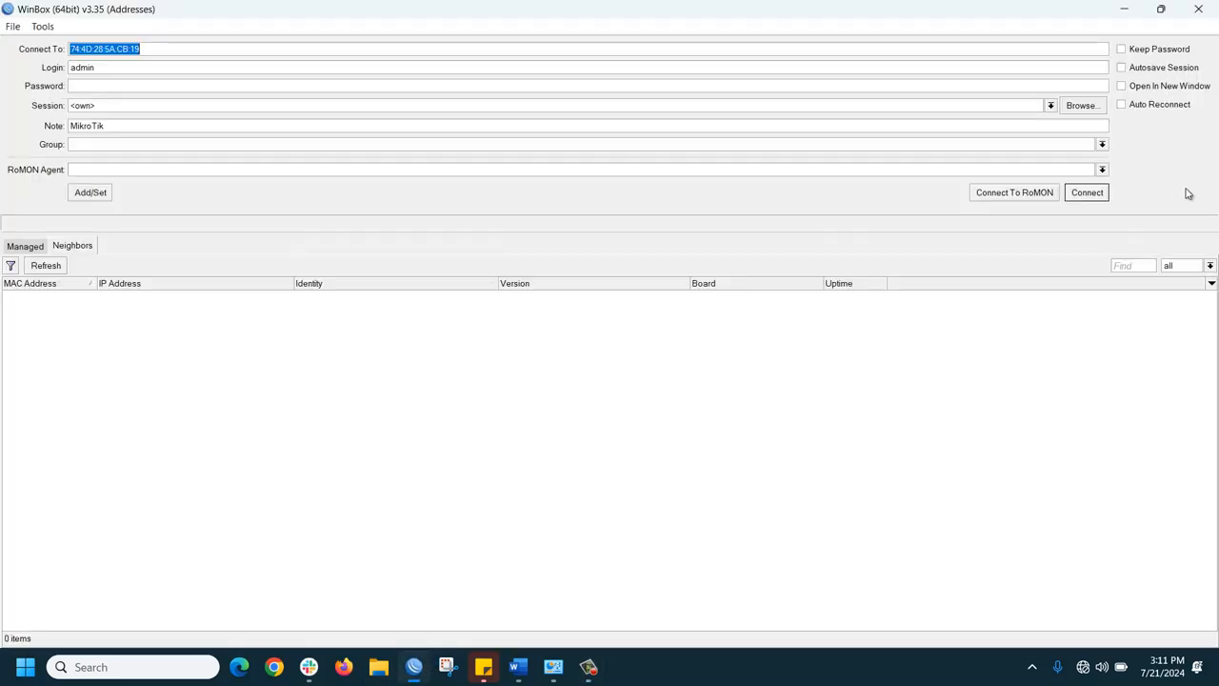
Step: Connect to the MikroTik router by its MAC address as admin
left_click(1086, 192)
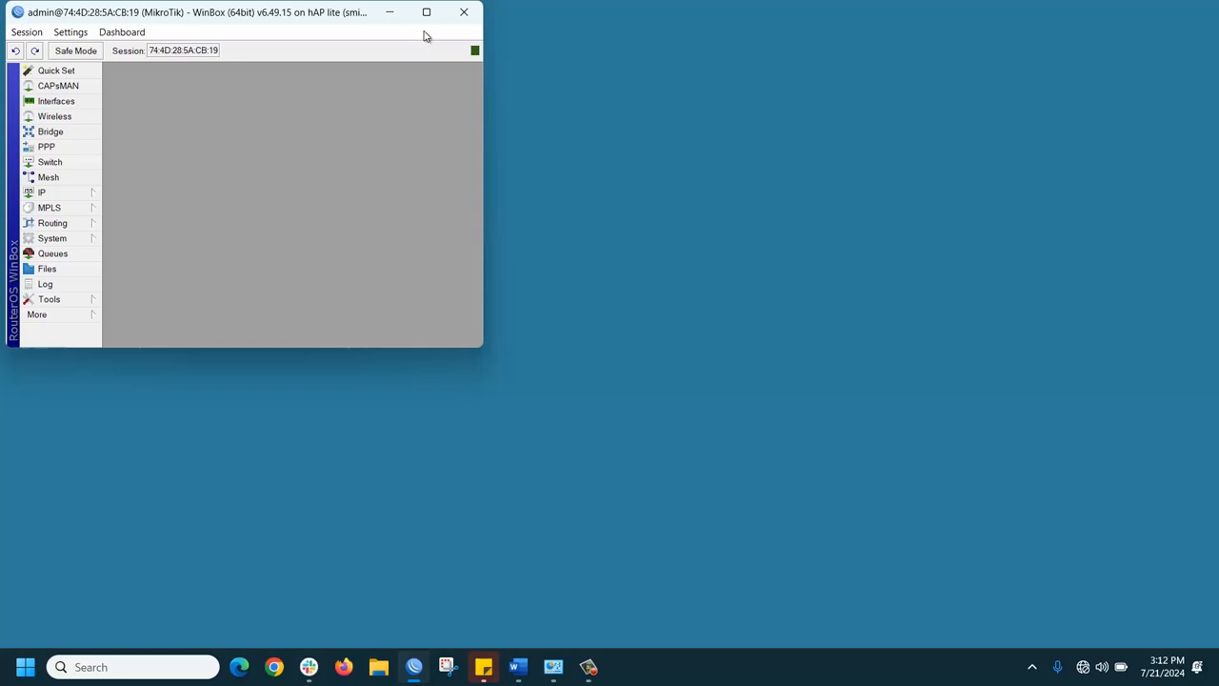
Step: Maximize the session window and expand the System menu in the sidebar
left_click(427, 12)
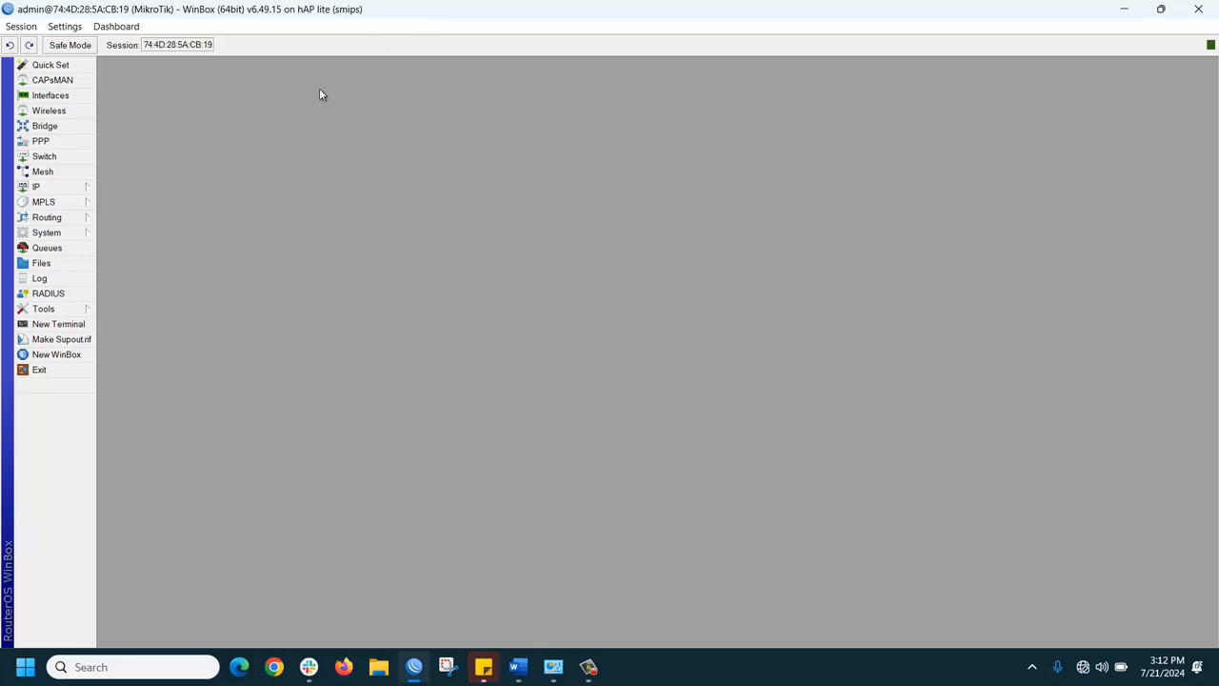
left_click(45, 232)
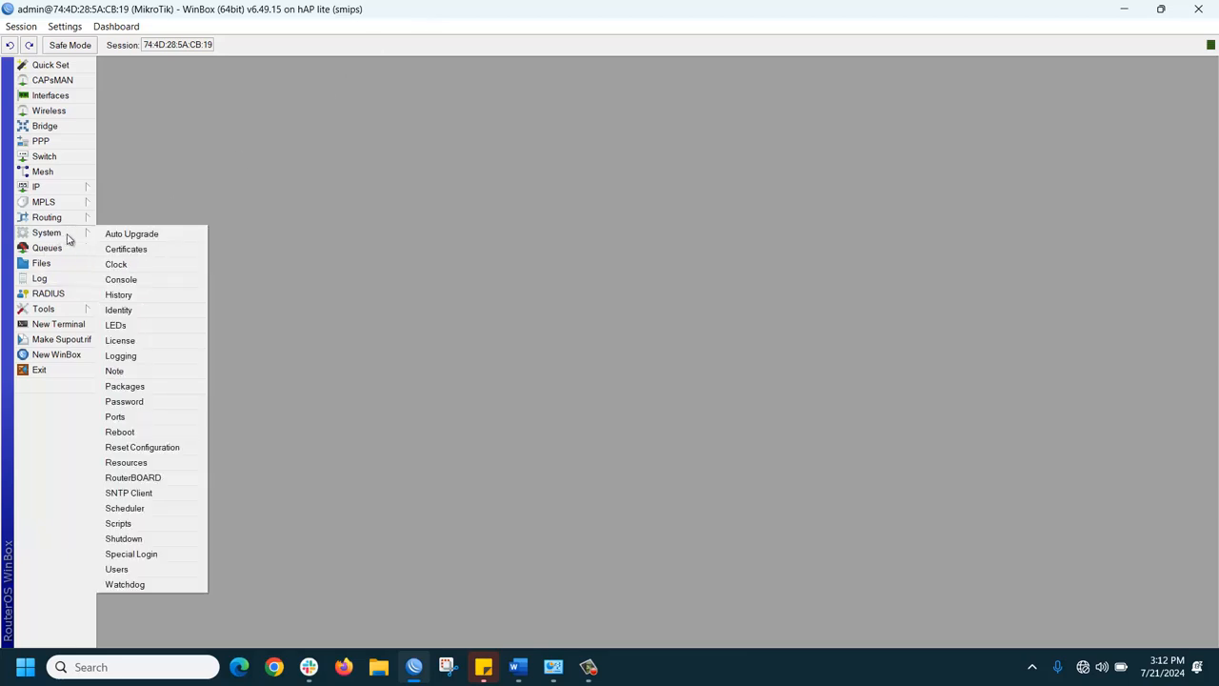
mouse_move(137, 394)
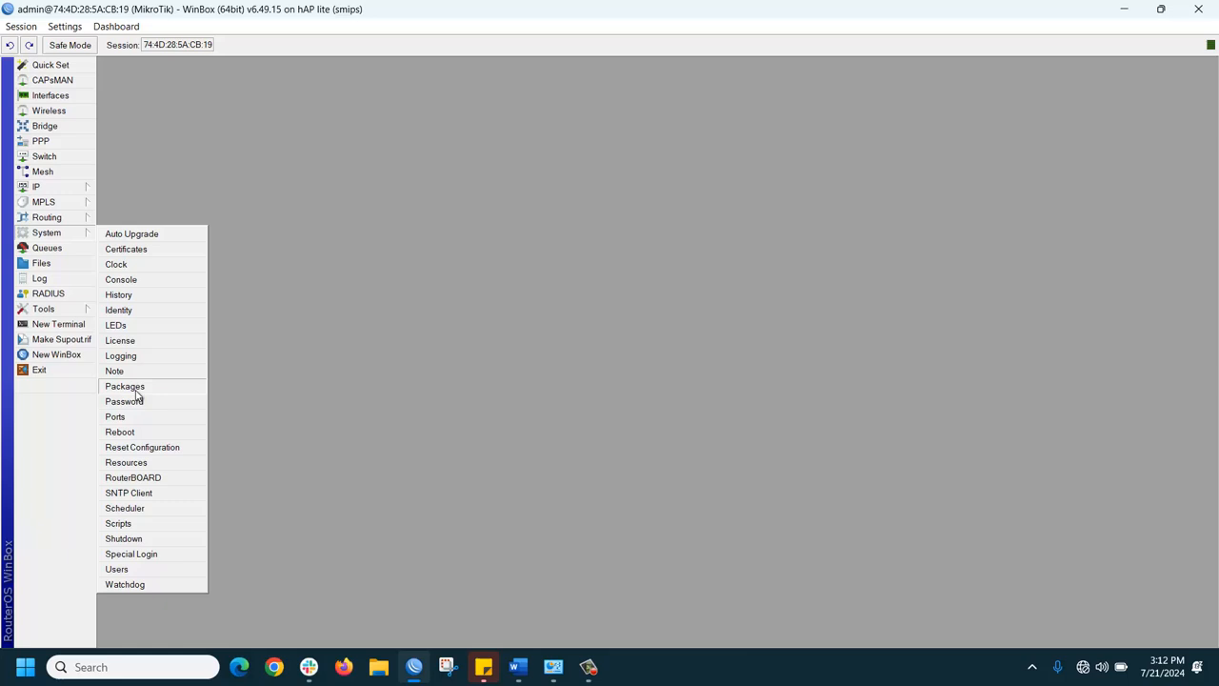
Step: In the Packages list, mark the disabled ipv6 package as scheduled for enable
left_click(126, 385)
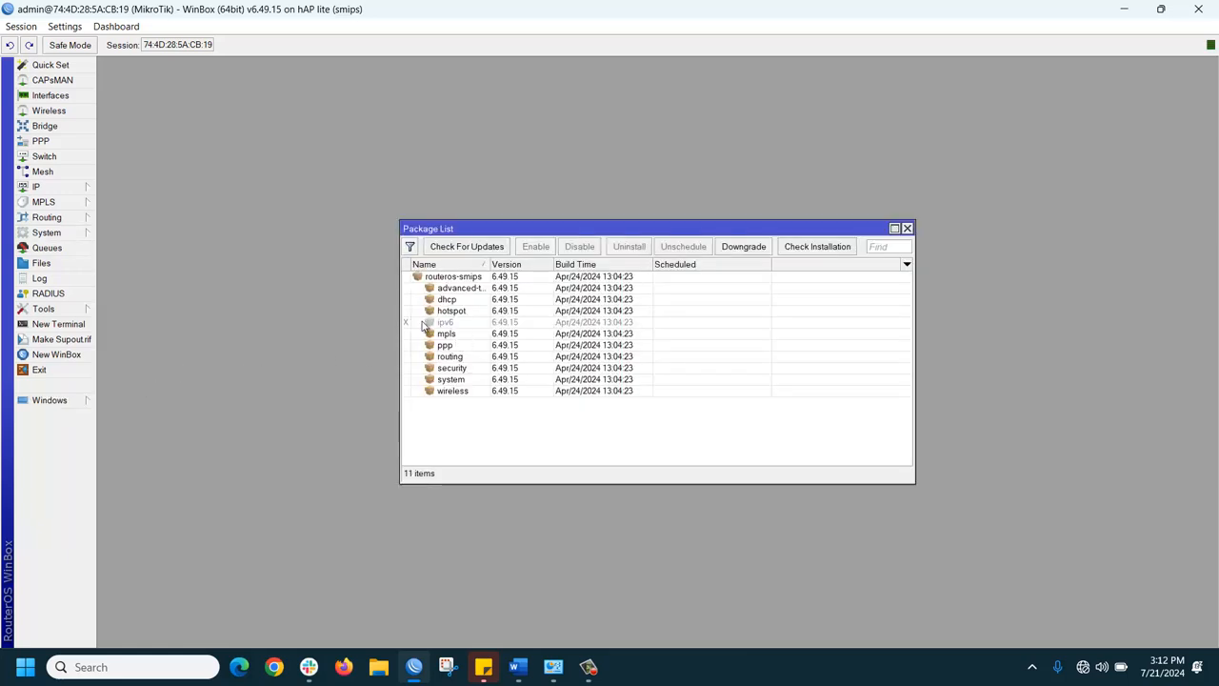
mouse_move(447, 328)
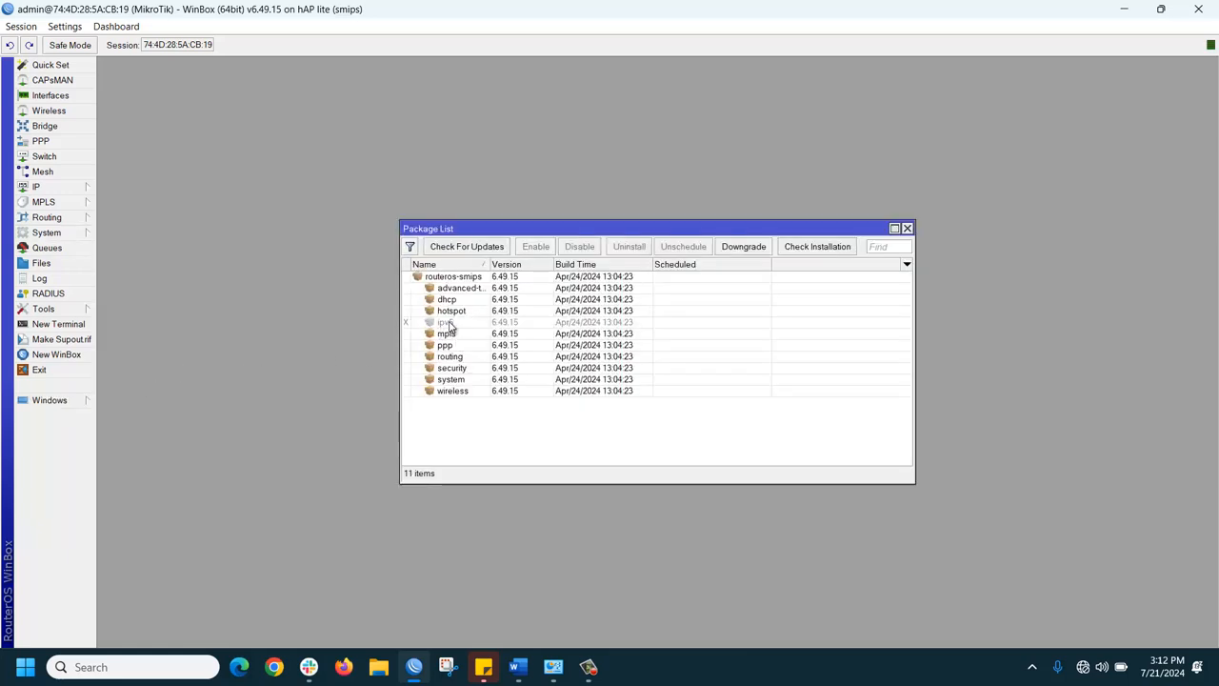
left_click(446, 322)
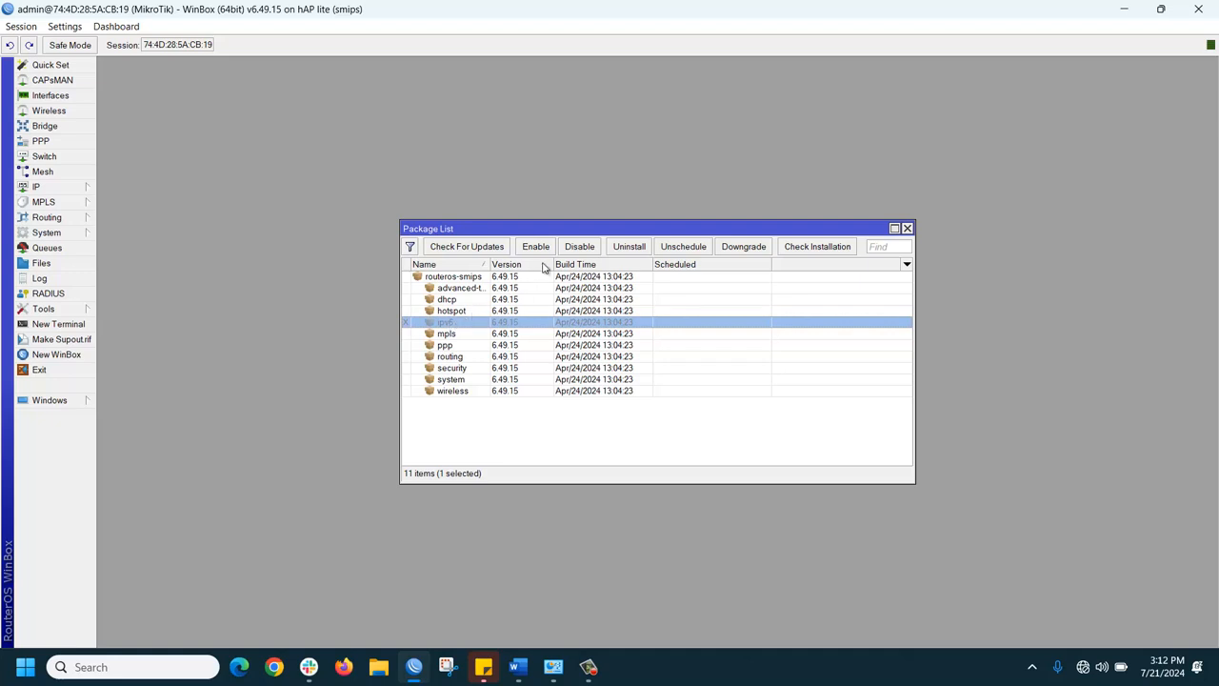
left_click(535, 247)
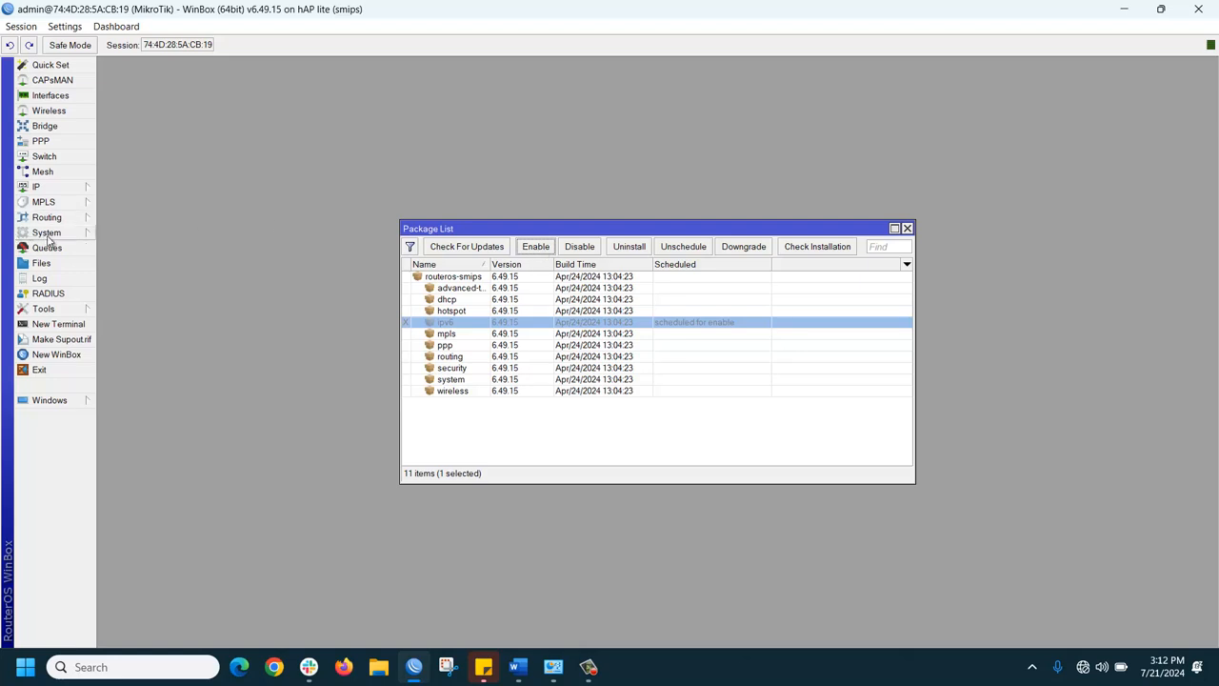
Step: Reboot the router, reconnect, and expand the newly available IPv6 menu
left_click(46, 232)
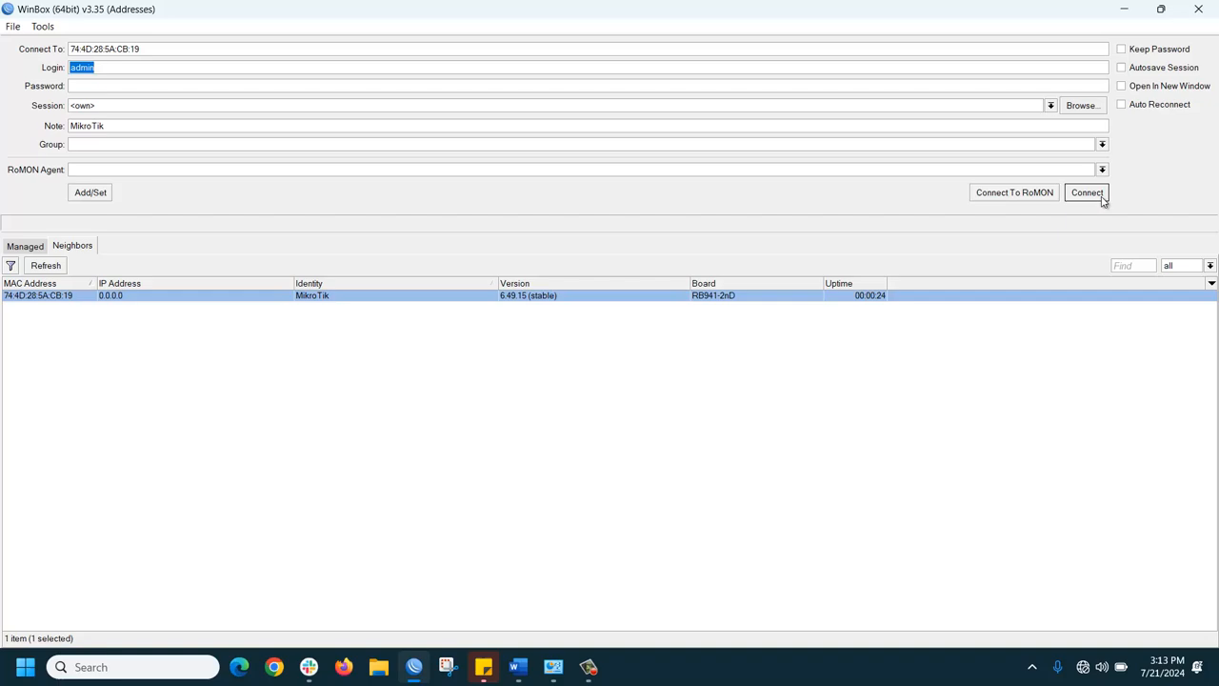
left_click(1086, 190)
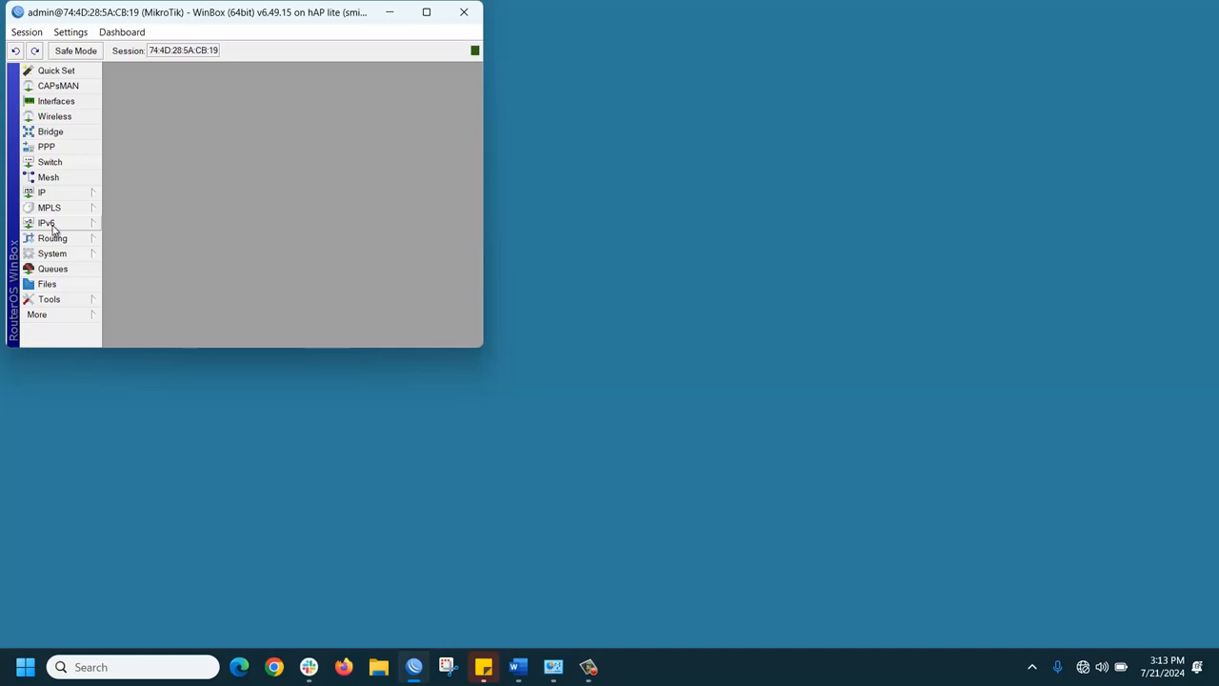
left_click(46, 223)
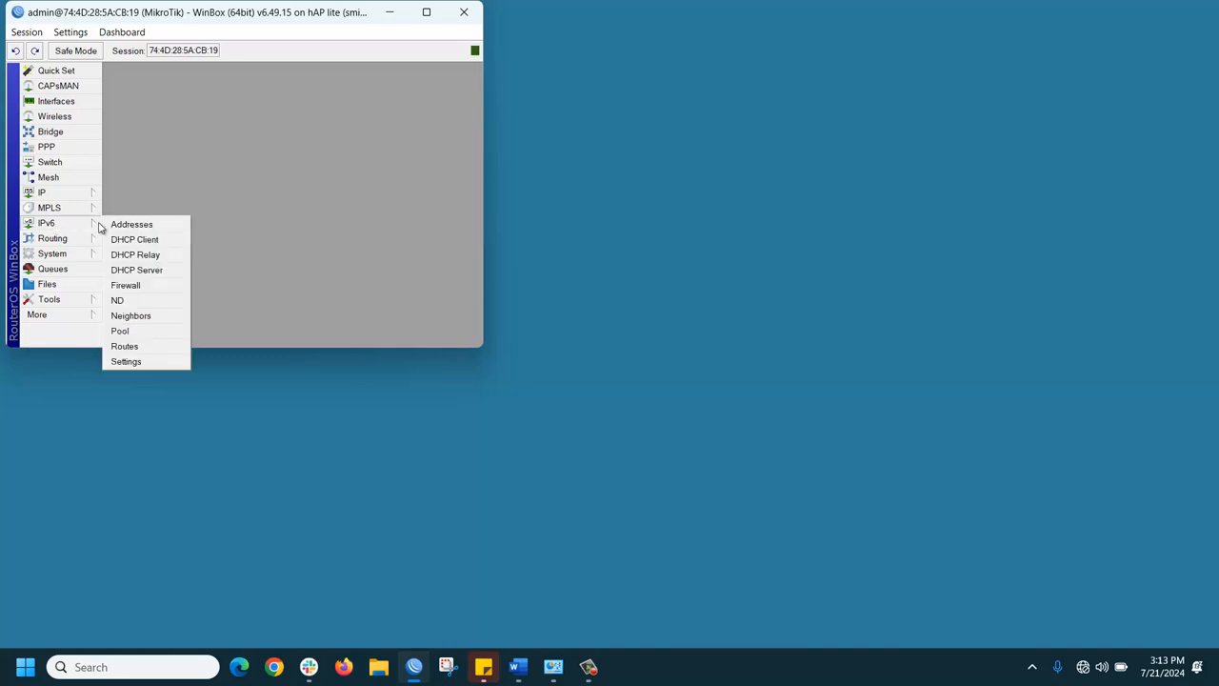
mouse_move(131, 225)
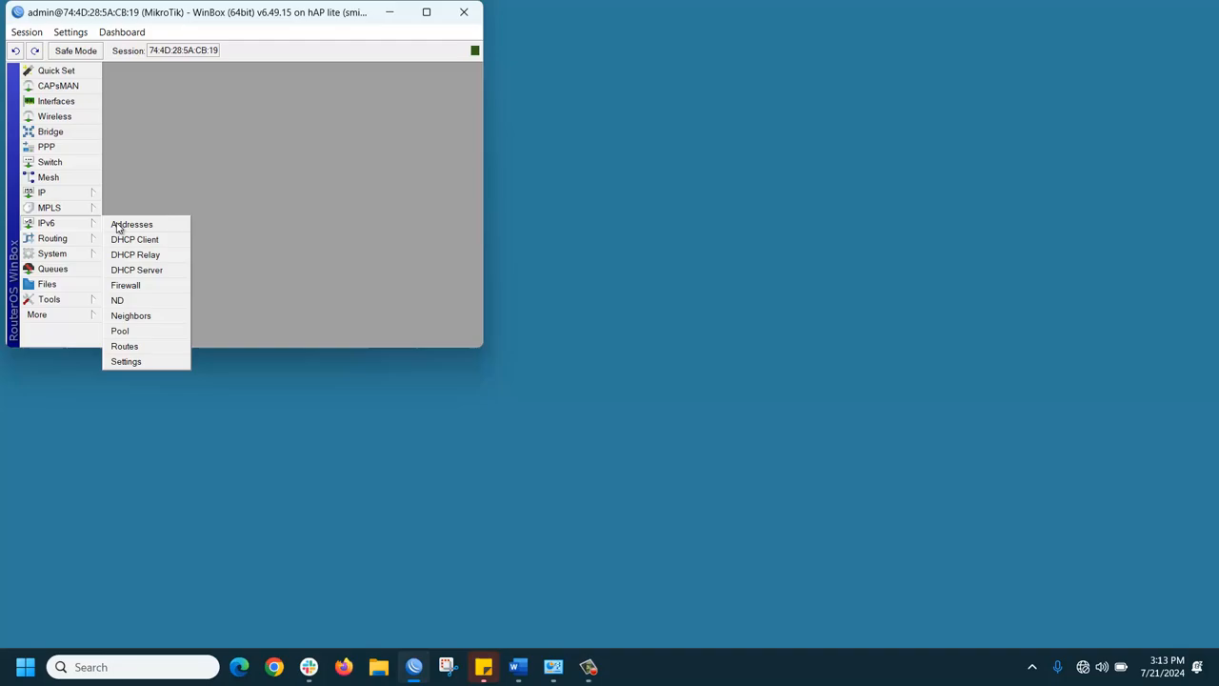